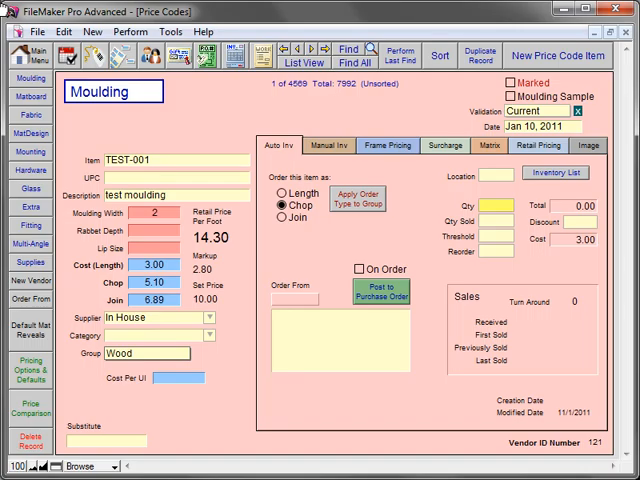
Step: Set the TEST-001 moulding's frame pricing formula to Chop * 3 on the Frame Pricing view
click(388, 144)
text(Chop)
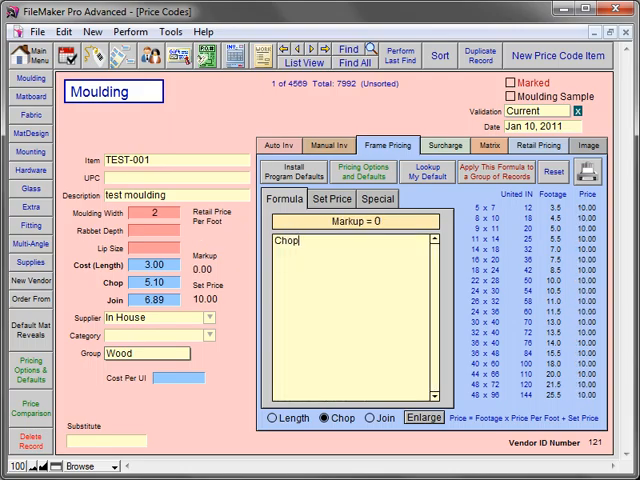
text(* 3)
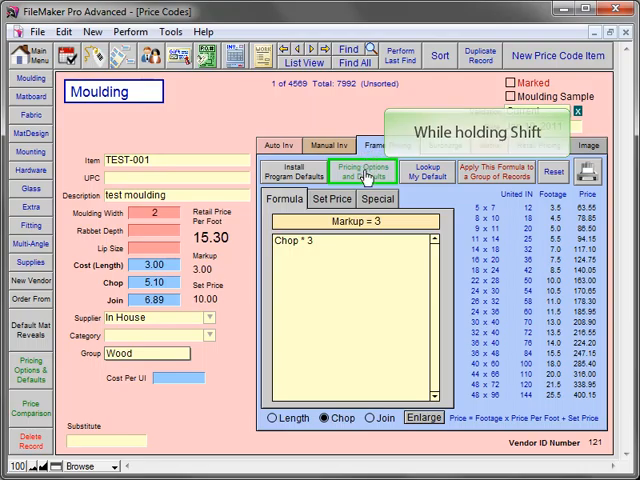
Step: In Pricing Options and Defaults, mark Chop * 3 as a default formula for all moulding groups
click(362, 168)
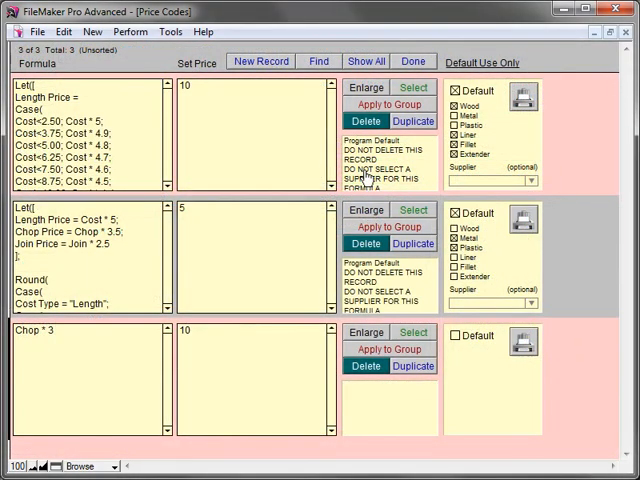
click(90, 380)
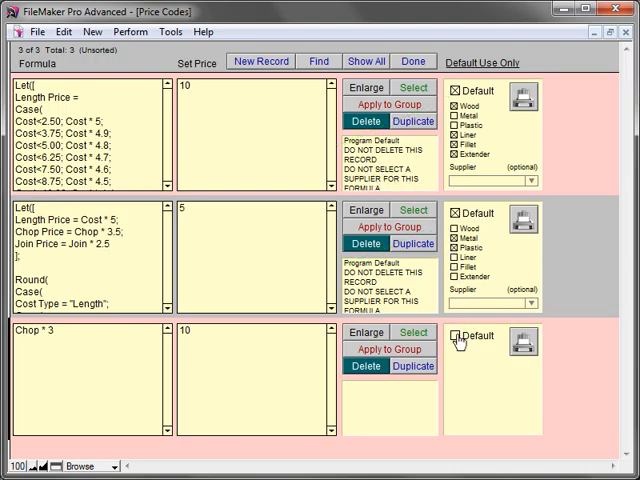
click(456, 336)
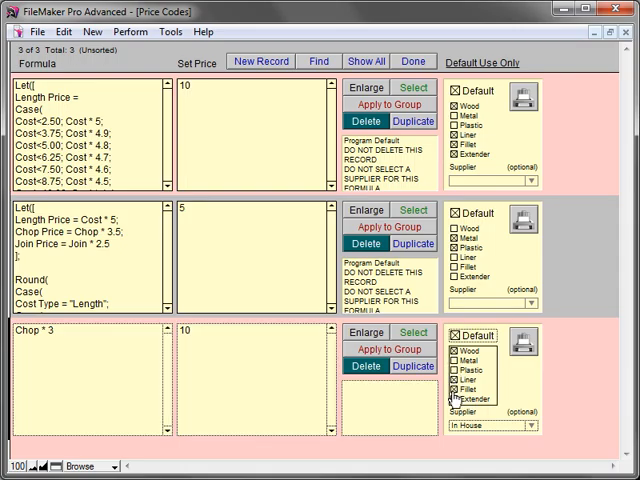
click(456, 400)
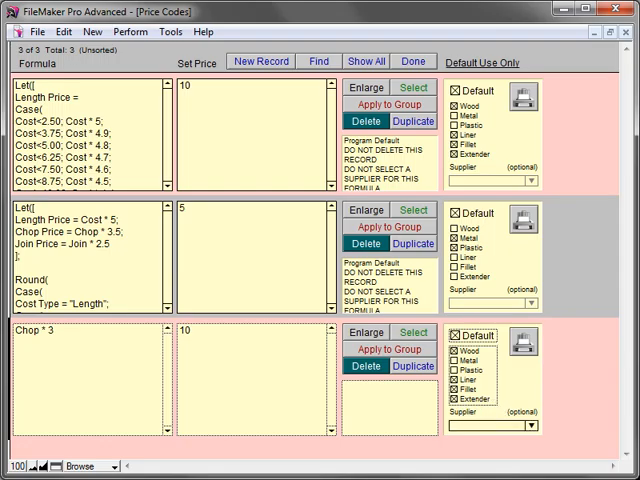
click(490, 426)
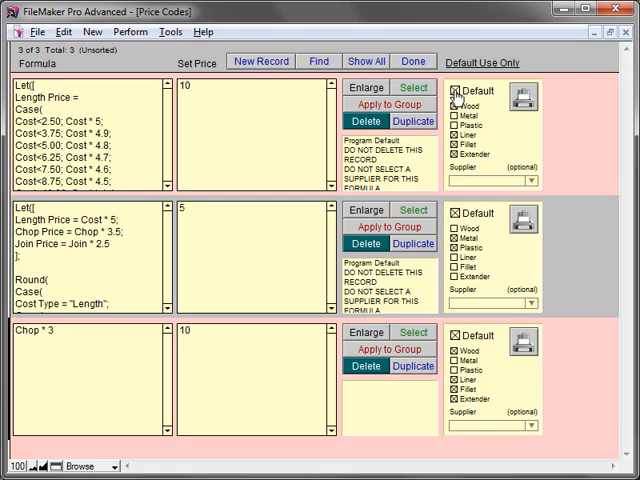
Step: Untick Default on the first formula and start applying Chop * 3 to a group of records
click(456, 92)
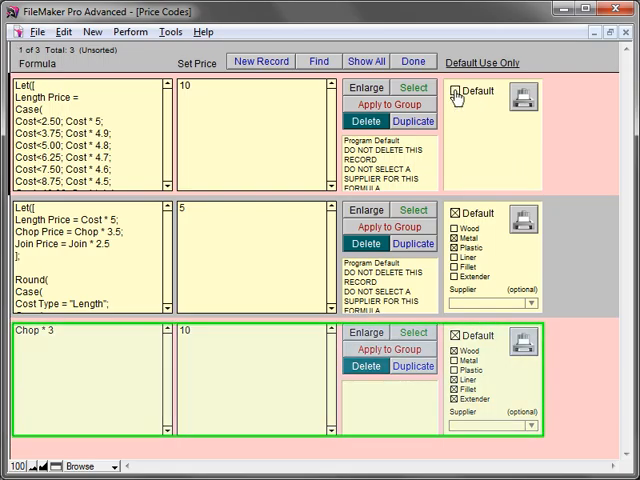
click(452, 360)
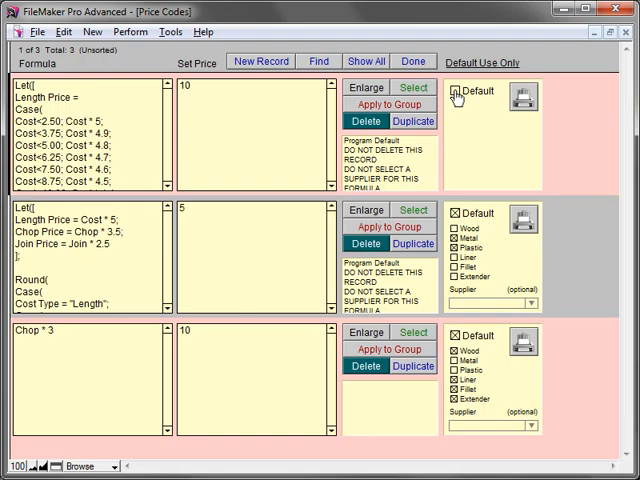
click(456, 92)
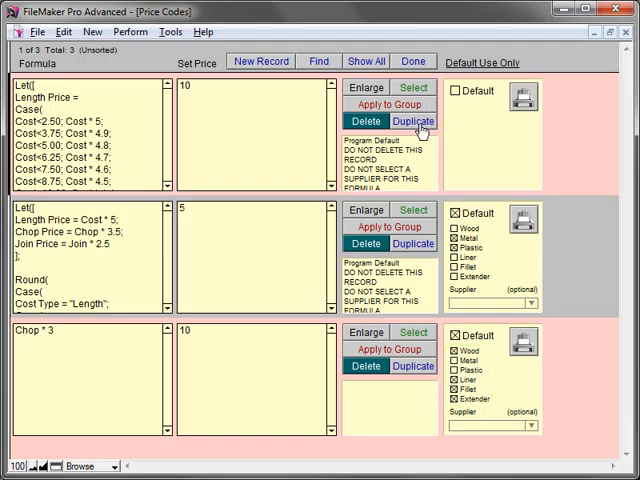
click(388, 104)
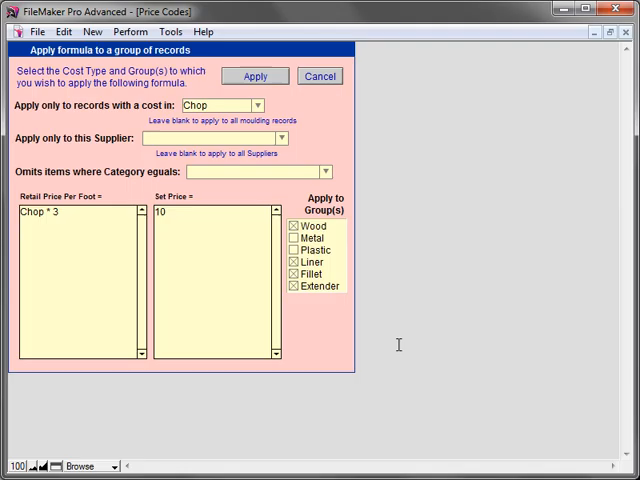
Step: Review the cost type and supplier fields, then close the group-apply form to TEST-001
click(220, 104)
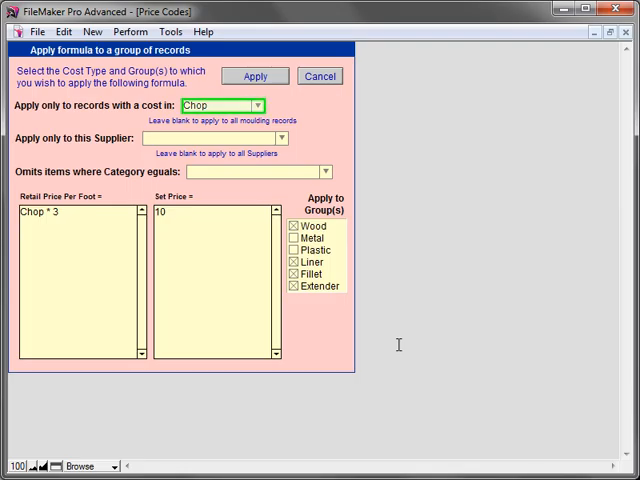
click(210, 138)
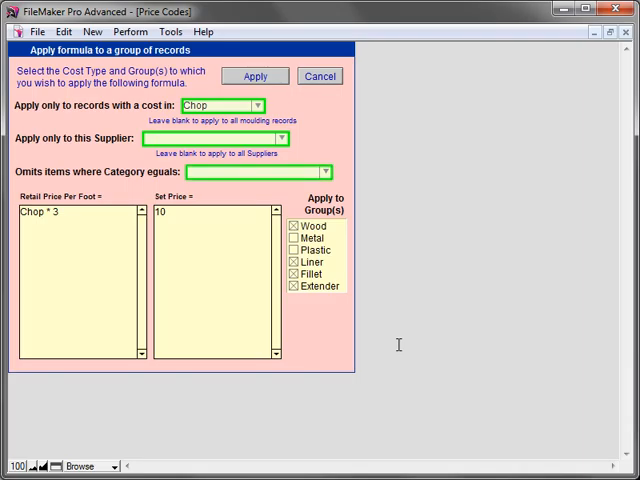
mouse_move(260, 284)
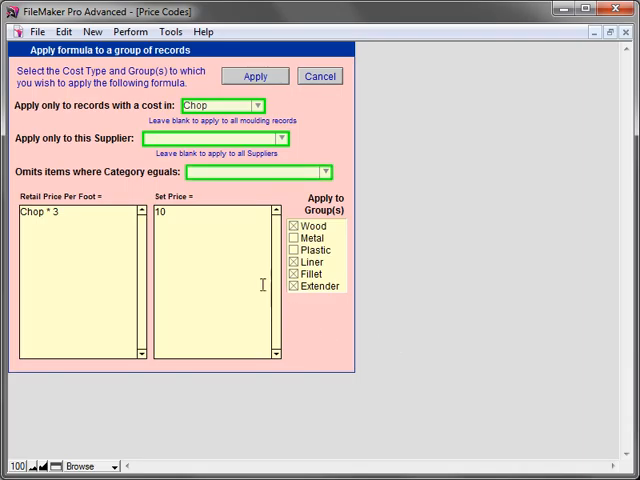
click(256, 104)
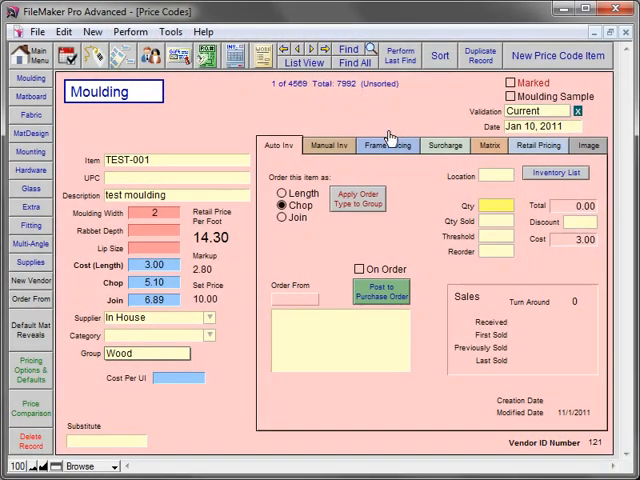
Step: Edit the default formula to Chop * 3.5 and bring up its apply-to-group form
click(384, 144)
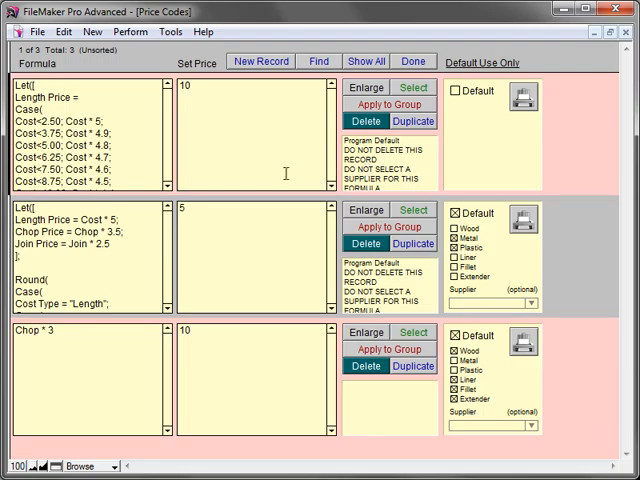
text(.5)
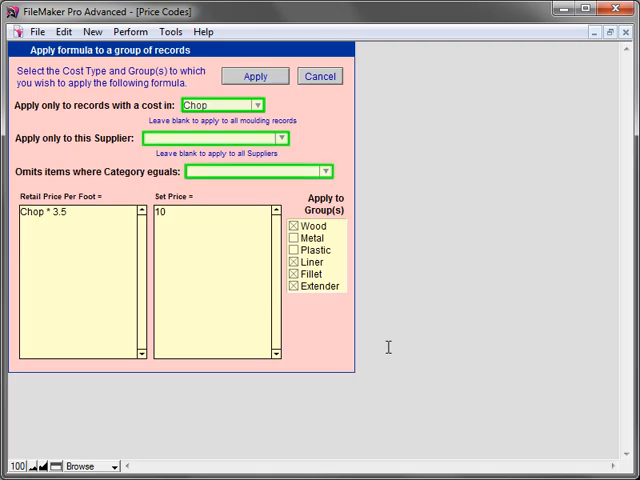
mouse_move(300, 324)
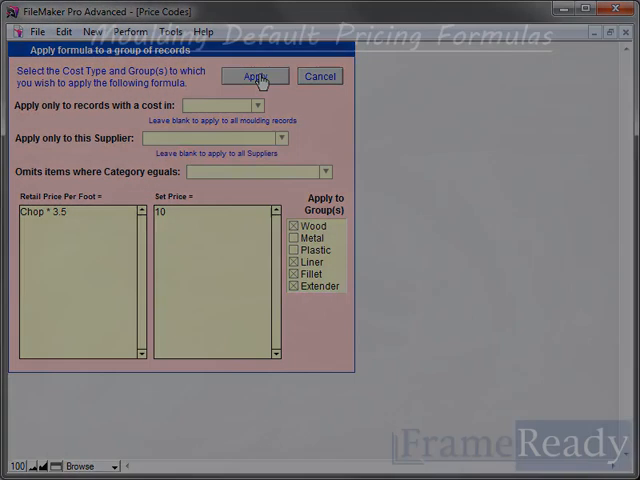
Step: Apply Chop * 3.5 to the Wood, Metal, Plastic, Liner, Fillet and Extender groups
click(256, 76)
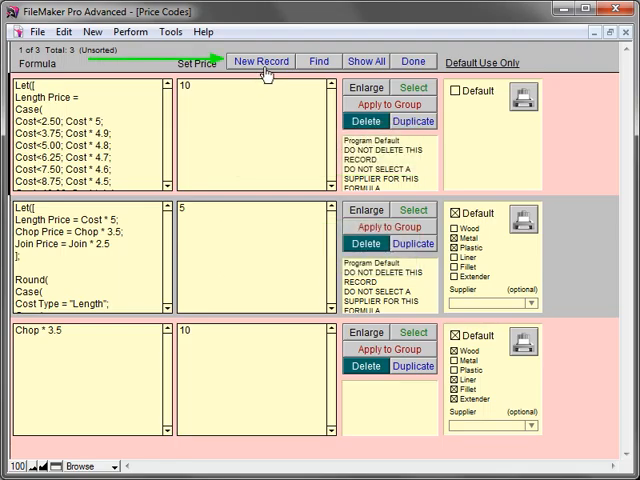
Step: Add a new default formula record Join * 2 with set price 15, marked Default
click(260, 60)
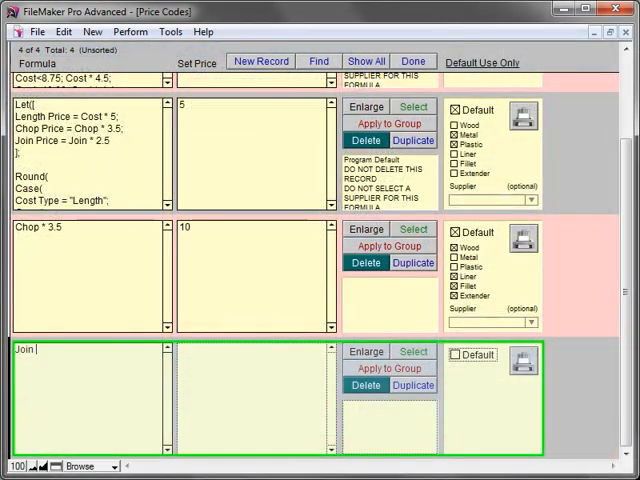
text(* 2)
click(254, 398)
text(15)
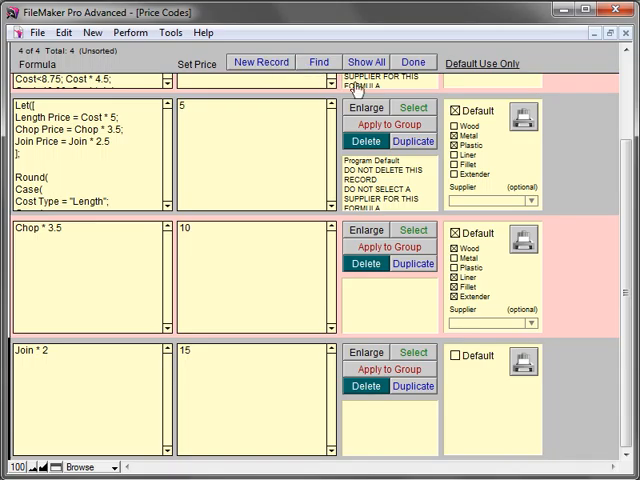
click(456, 356)
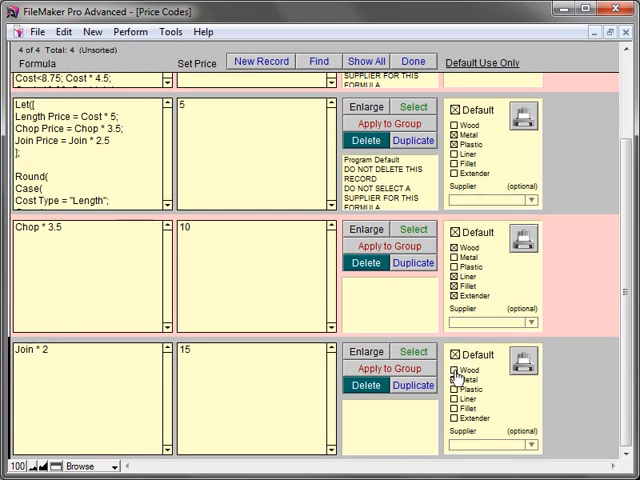
click(452, 374)
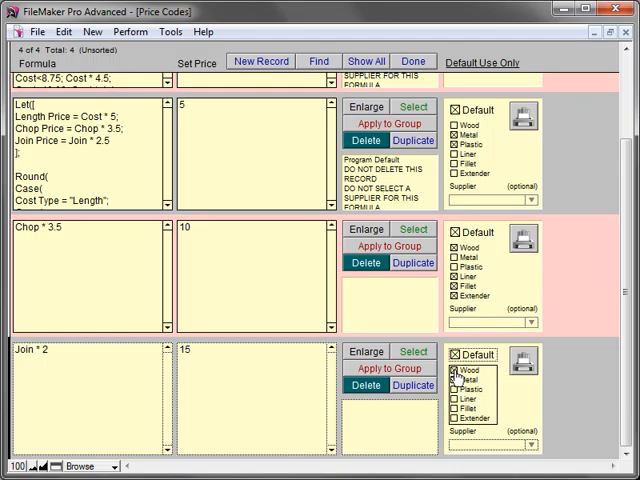
Step: Restrict the Join * 2 default to Test Supplier and bring up its apply-to-group form
click(460, 382)
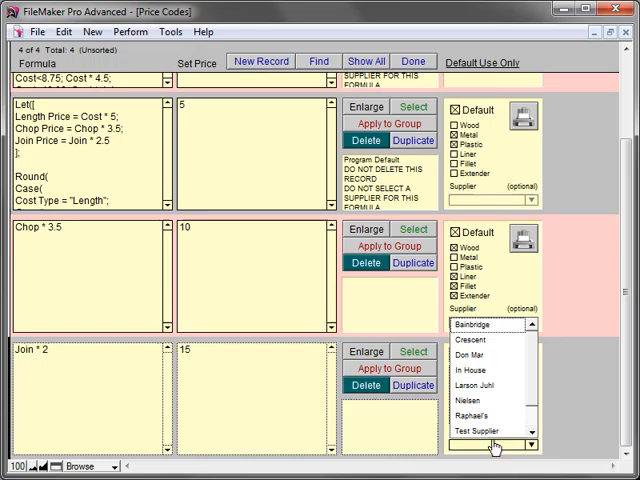
click(490, 432)
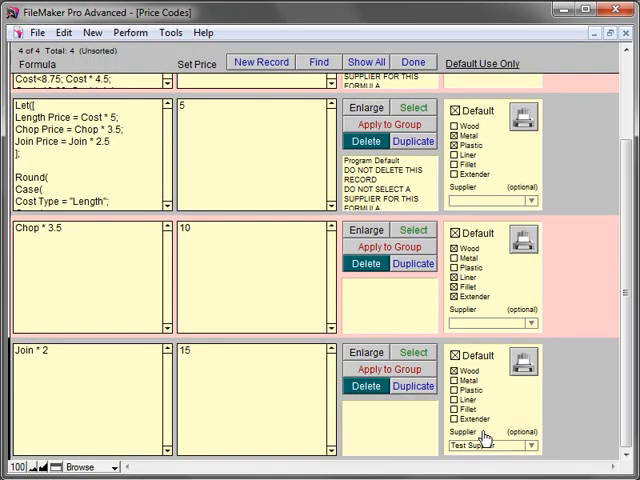
click(384, 368)
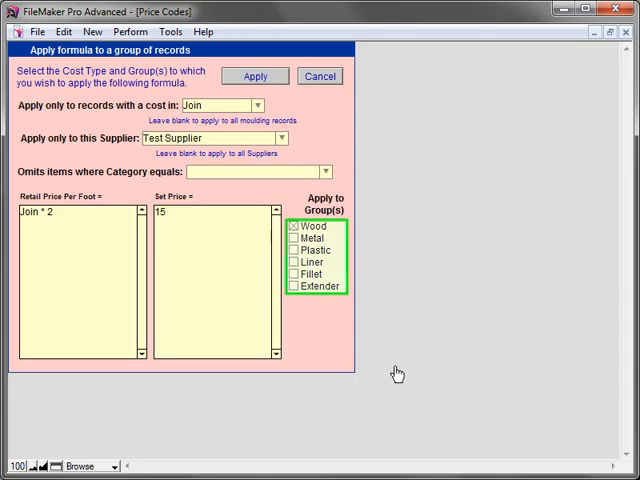
Step: Apply Join * 2 to Test Supplier's Join-priced mouldings, giving TEST-001 a 13.78 retail price
click(210, 138)
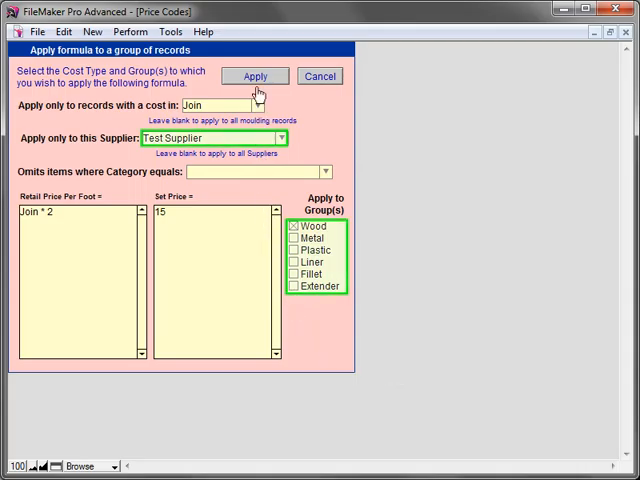
click(256, 76)
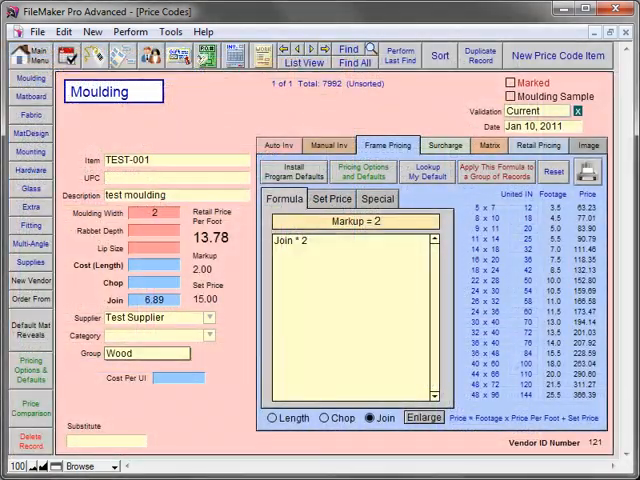